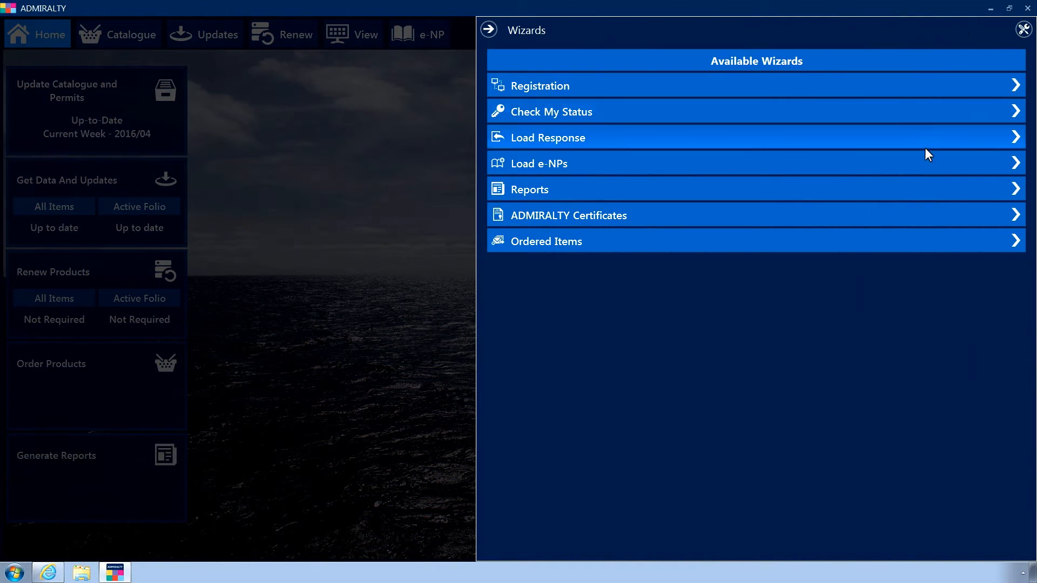
mouse_move(924, 166)
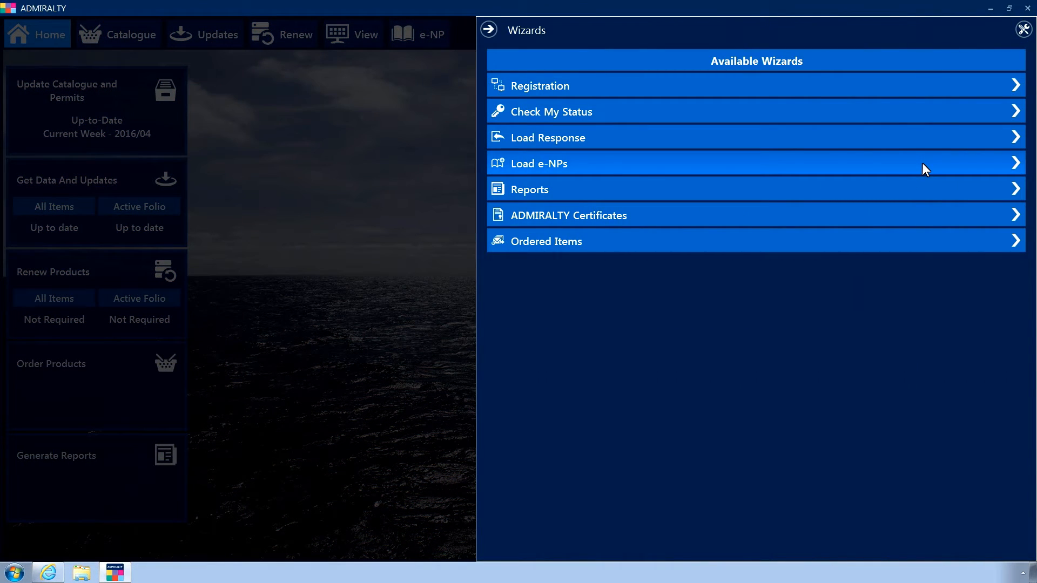
- Start the Load e-NPs wizard from the Wizards panel
left_click(538, 163)
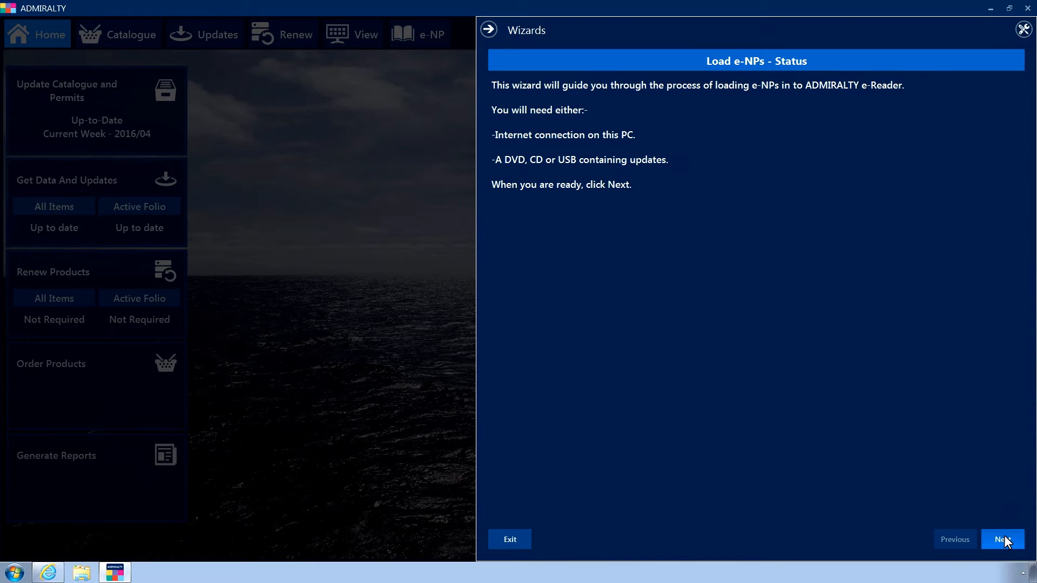
- Choose Media (DVD, CD or USB) as the e-NP source on the Set Communications page
left_click(1003, 539)
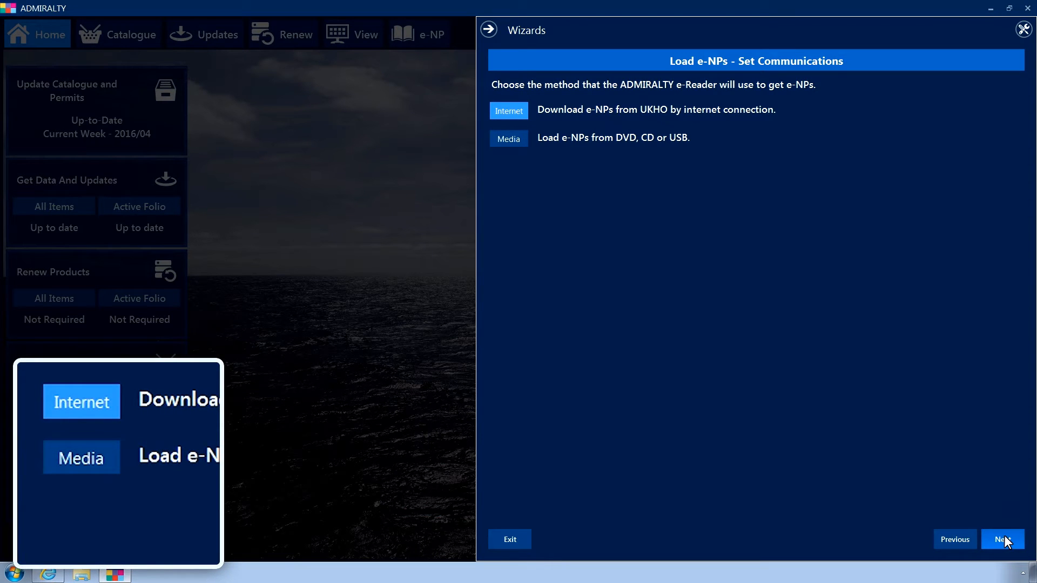
left_click(509, 138)
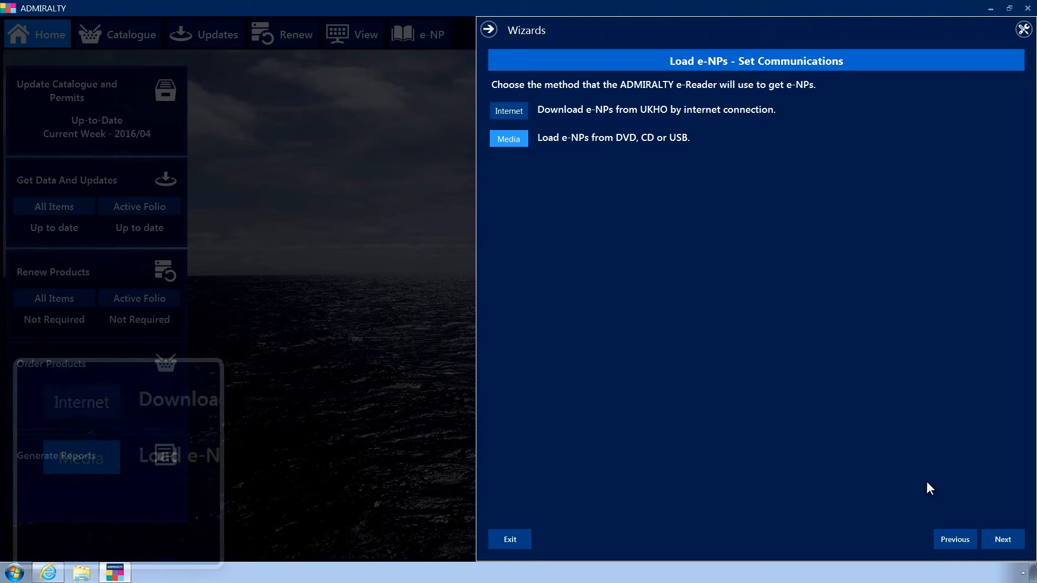
- Browse the Select e-NPs list to mark Arctic Pilot and Australia Pilot Vol 2 for loading
left_click(1002, 539)
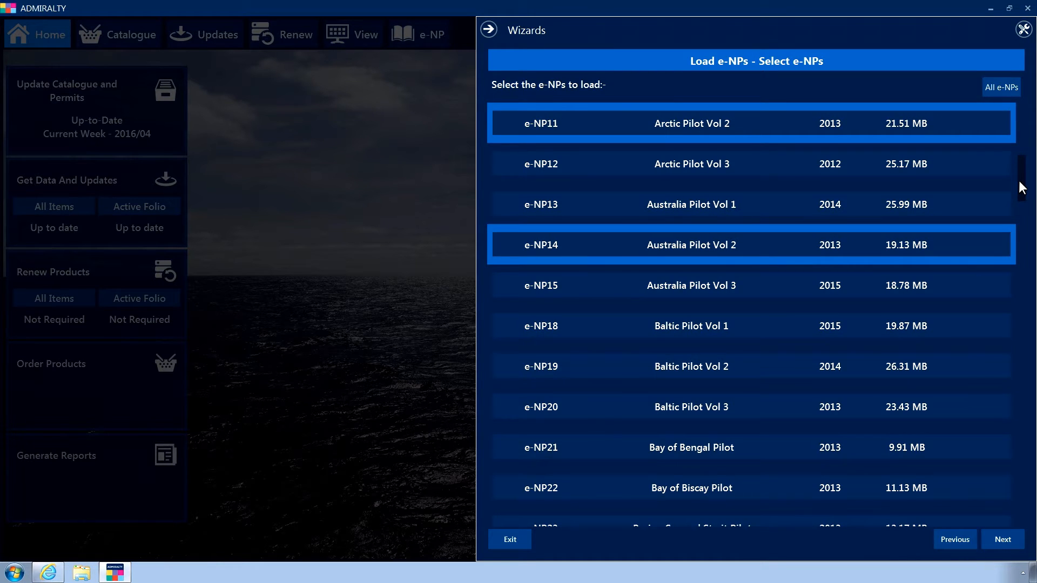
scroll("down", 3)
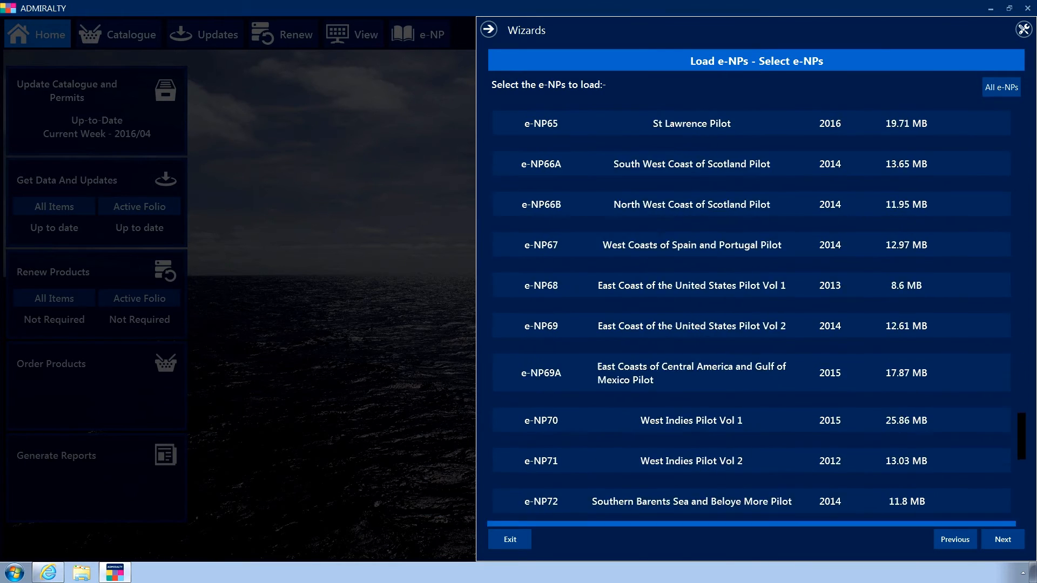
scroll("down", 3)
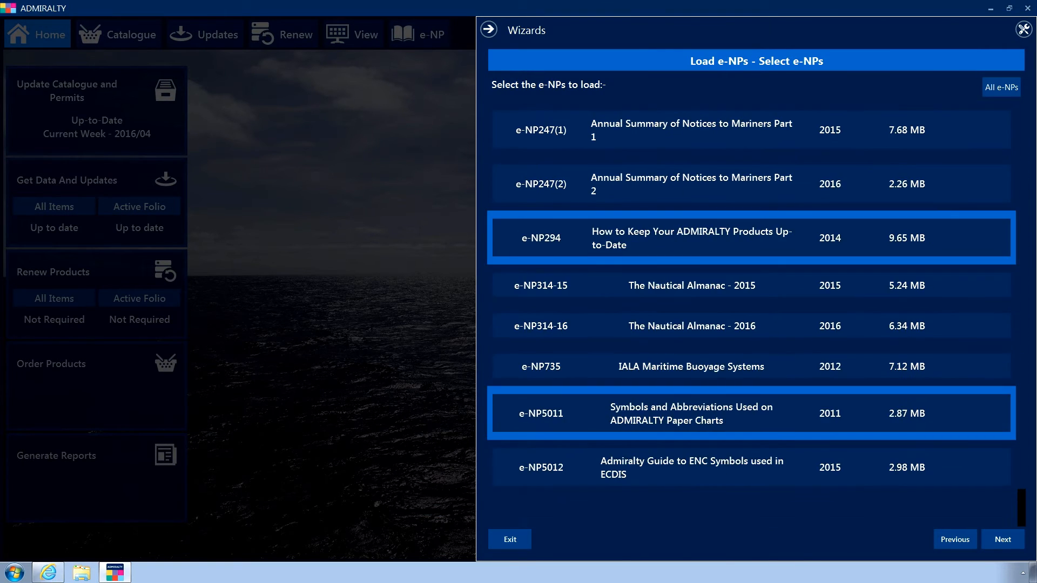
scroll("down", 3)
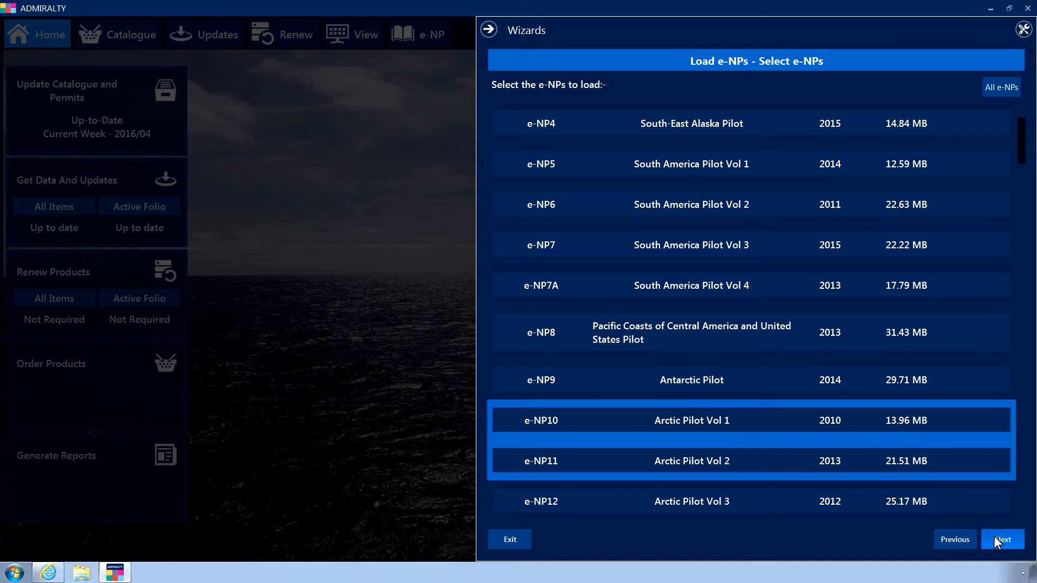
- Set the BD-ROM Drive (E:\) as the folder to load the e-NPs from
left_click(1002, 539)
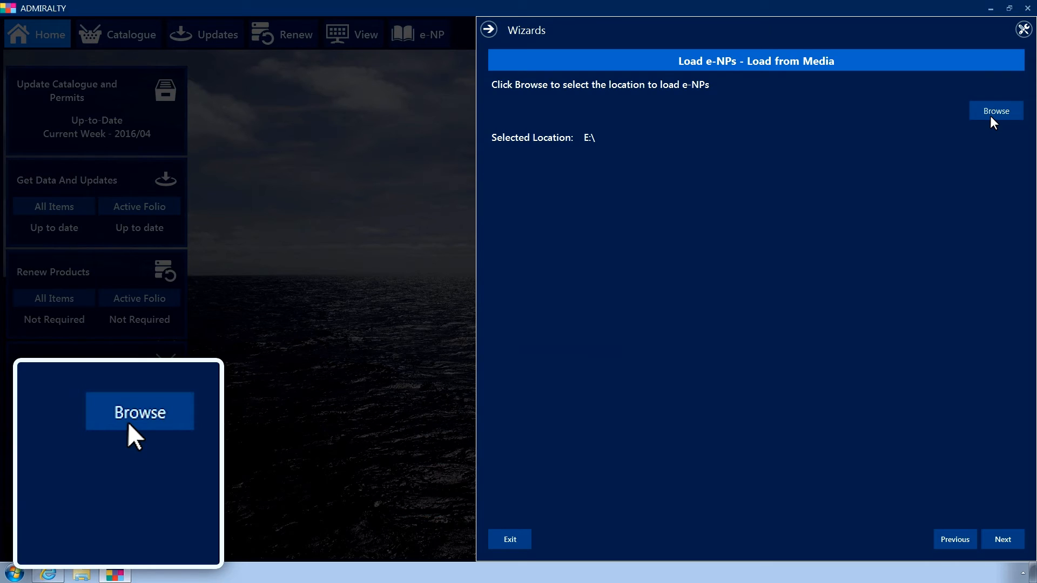
left_click(996, 110)
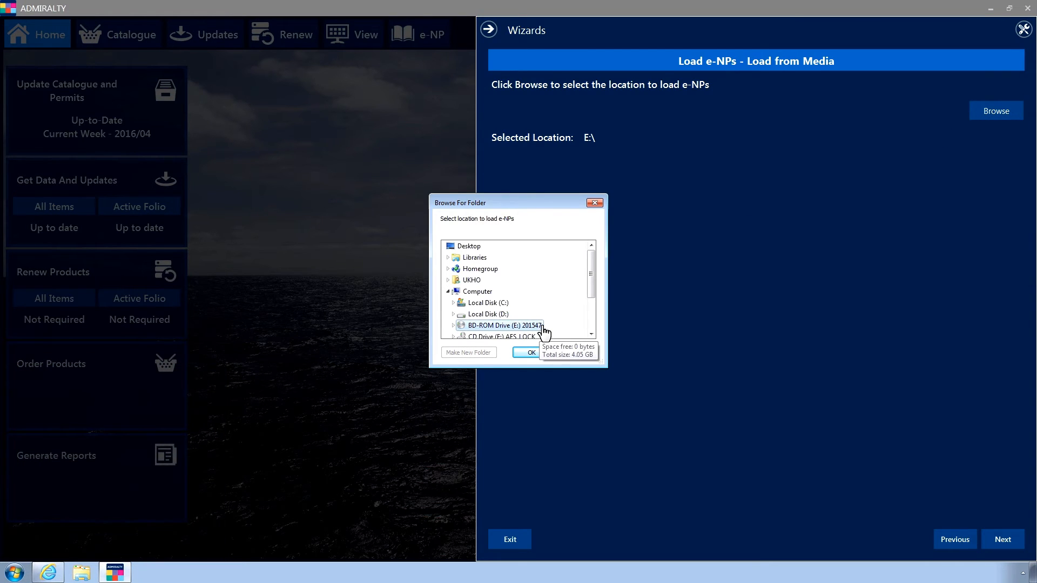
left_click(526, 353)
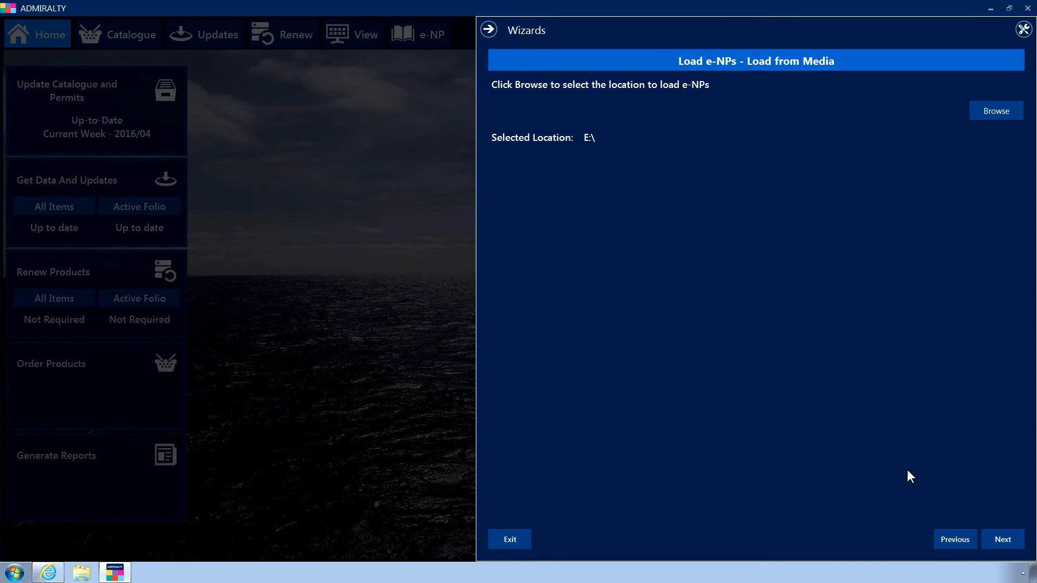
left_click(1003, 539)
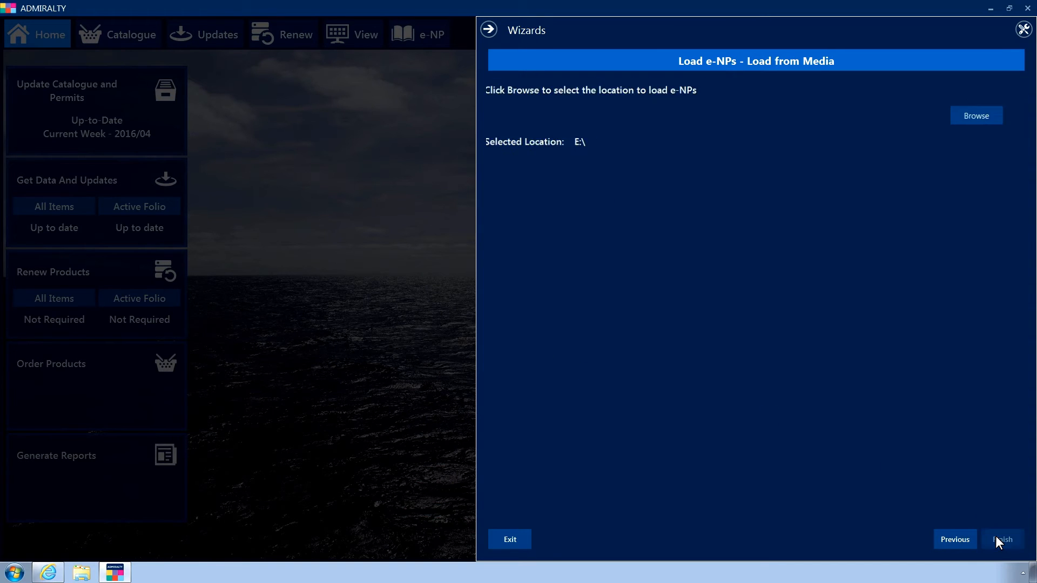
- Load the selected e-NPs from the DVD until Load Successful lists the five publications
left_click(1003, 539)
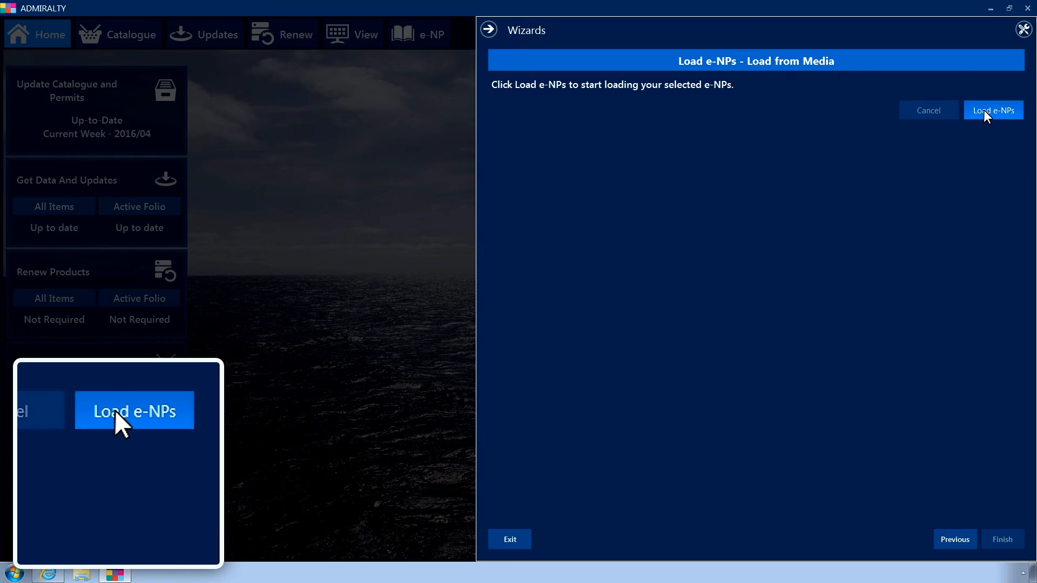
left_click(992, 110)
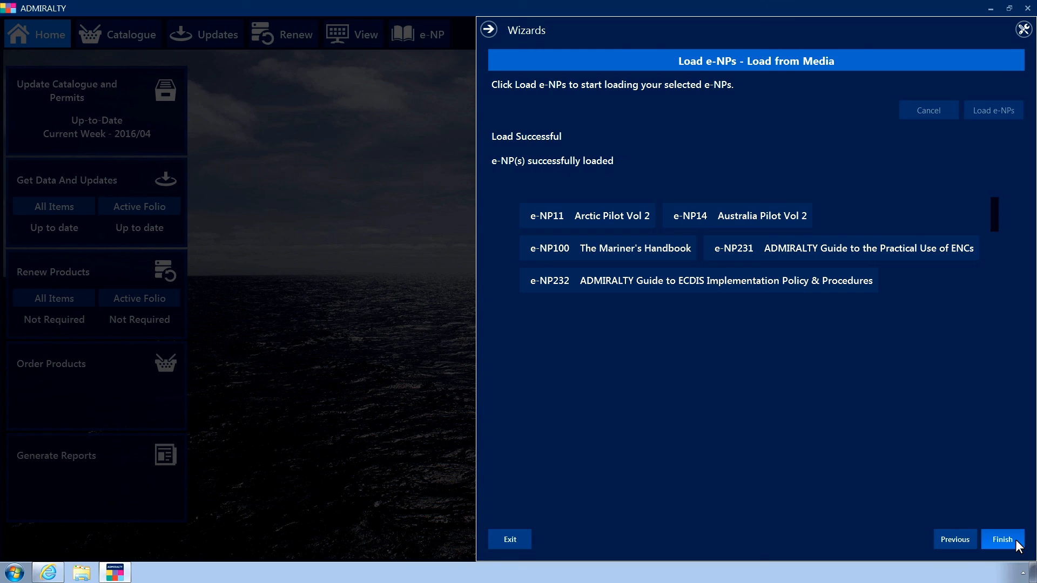
- Finish the wizard and close the Wizards panel to return to the home screen
left_click(1003, 539)
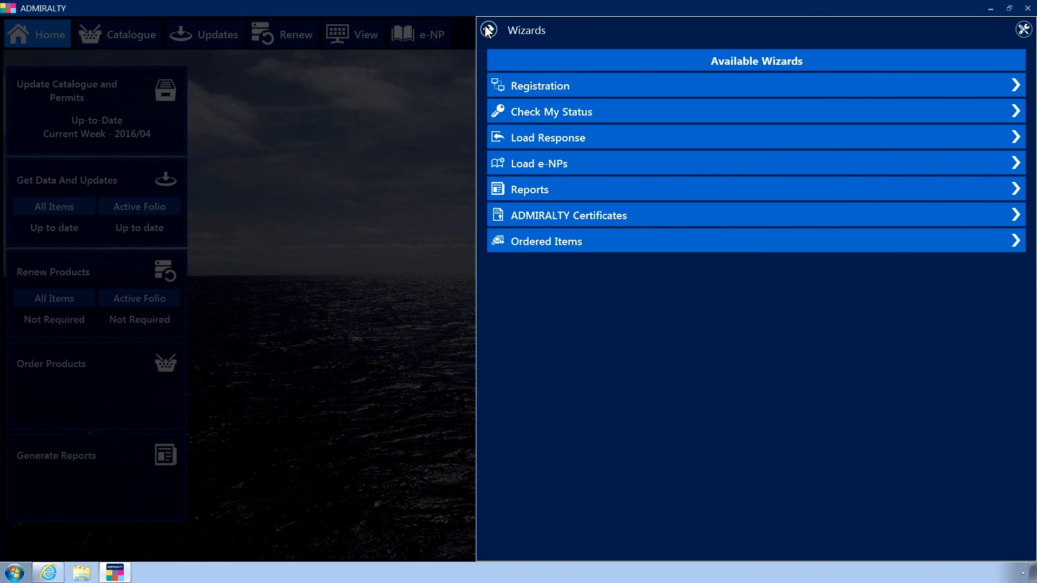
left_click(1023, 28)
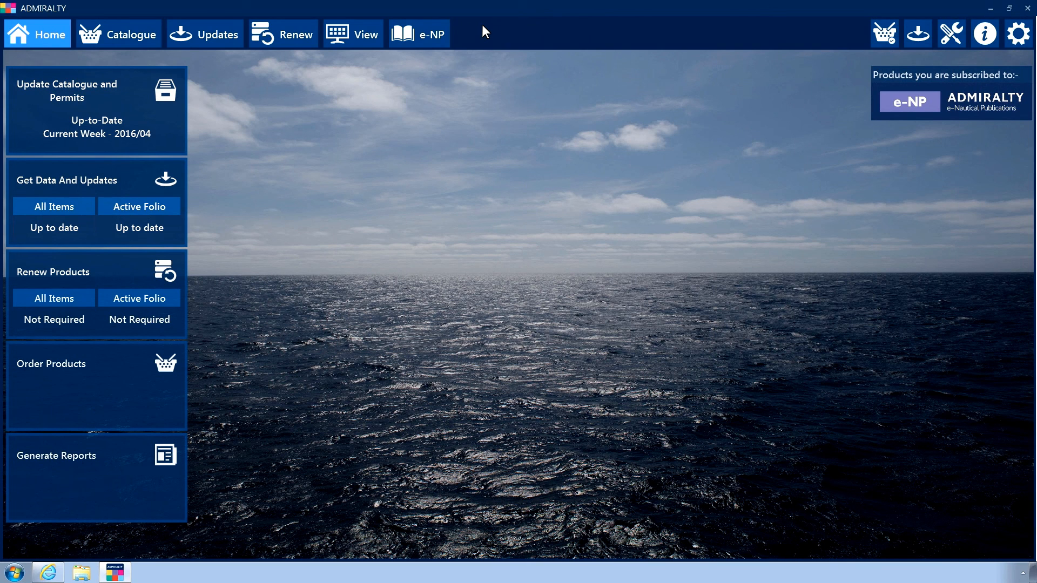